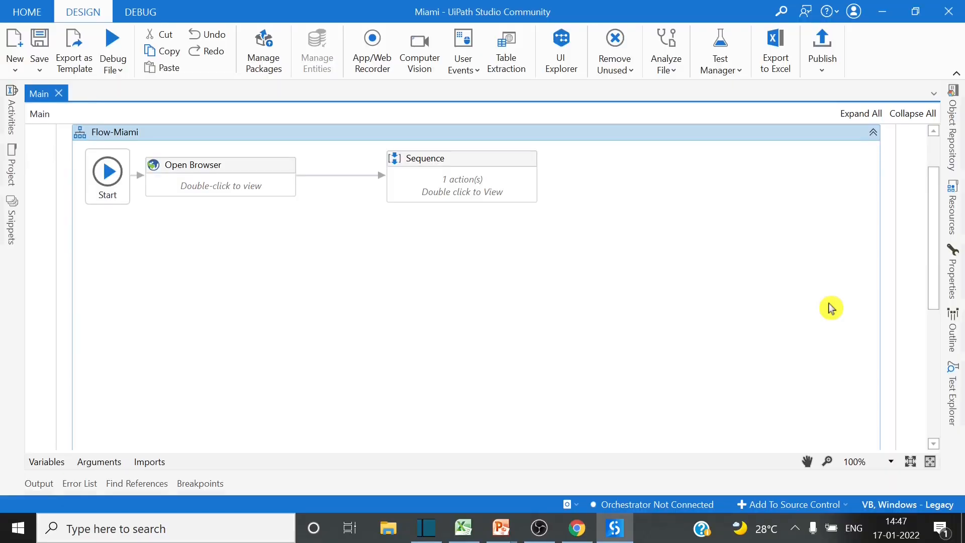
pyautogui.moveTo(16, 171)
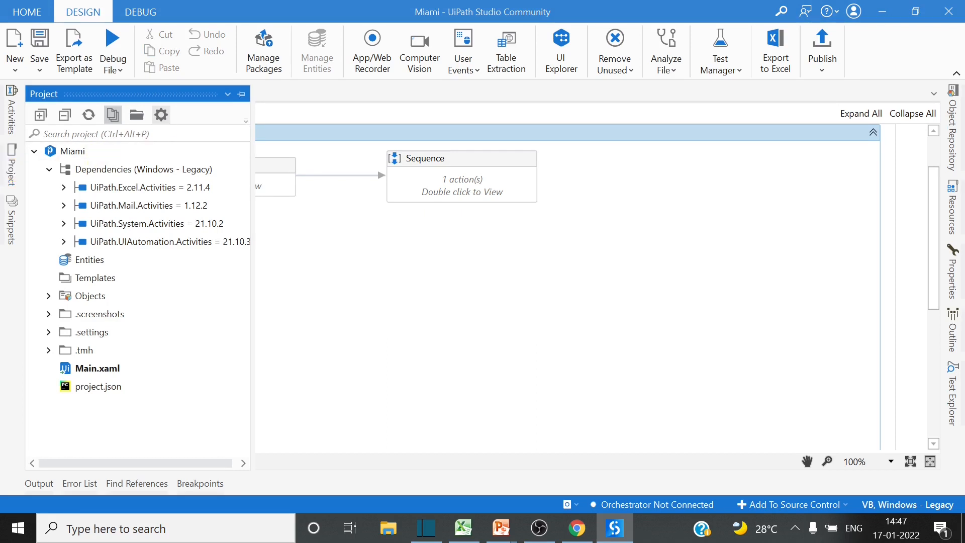
# Set Modern Design Experience to No in the project's General settings
pyautogui.click(161, 114)
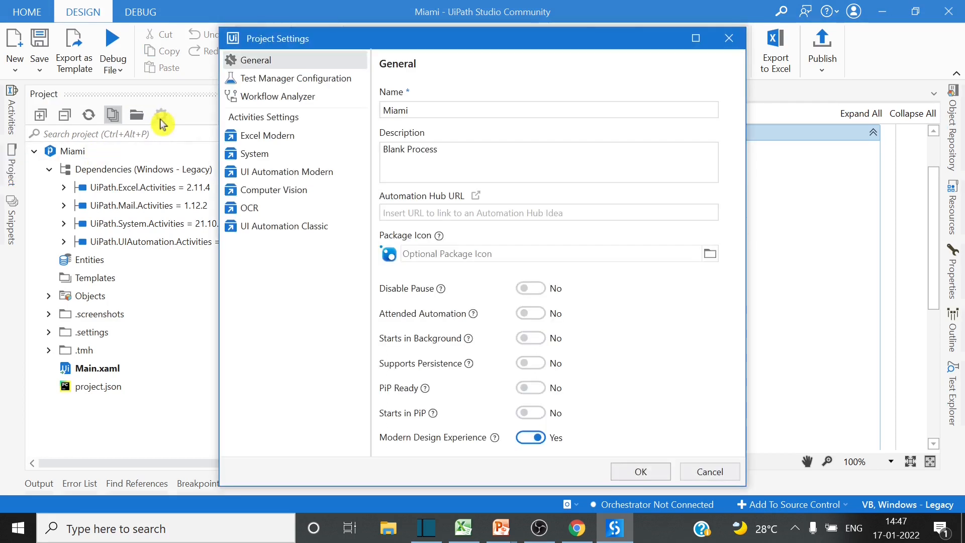
pyautogui.moveTo(590, 384)
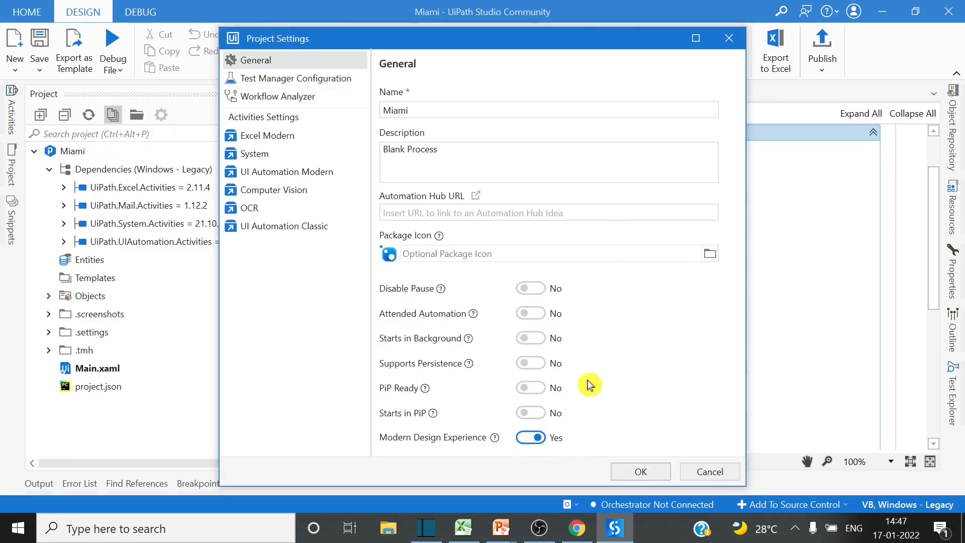
pyautogui.moveTo(535, 438)
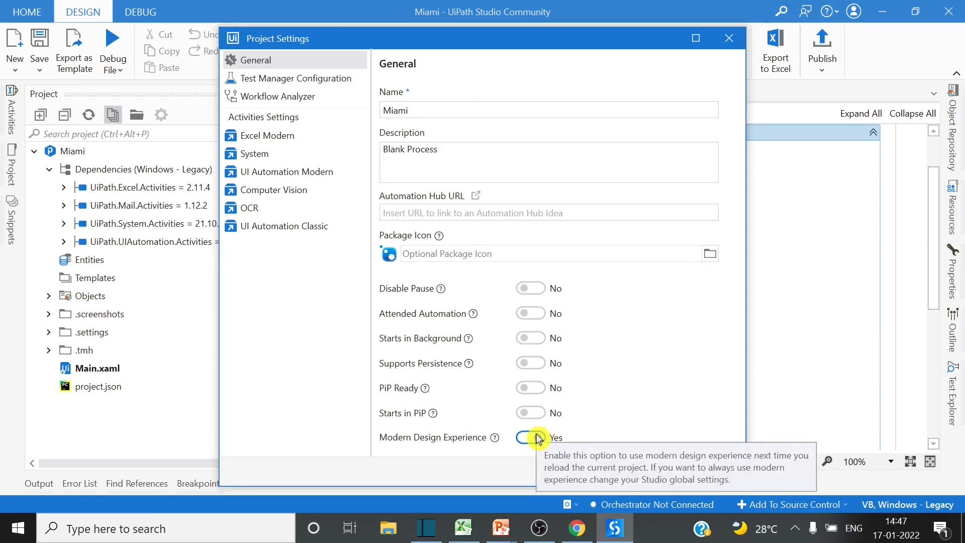
pyautogui.click(530, 437)
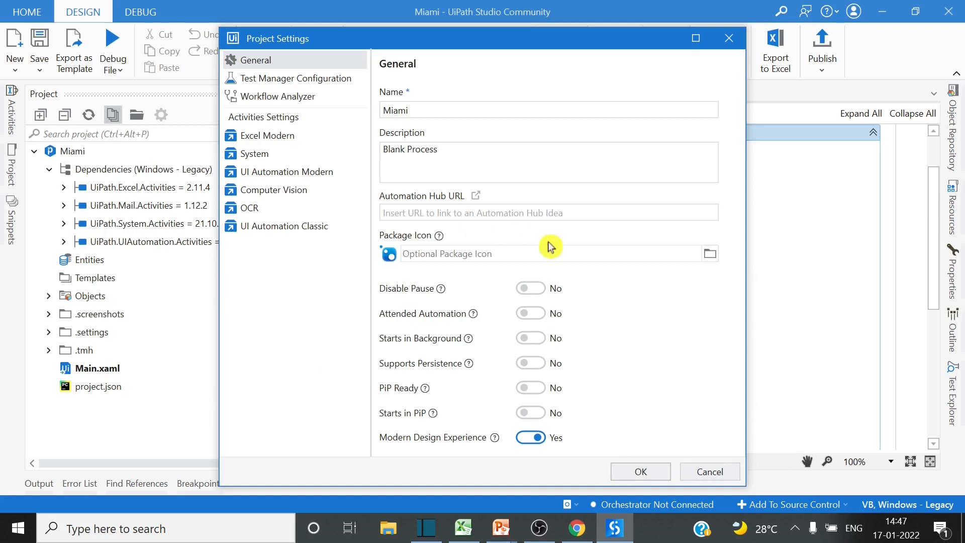
pyautogui.moveTo(573, 439)
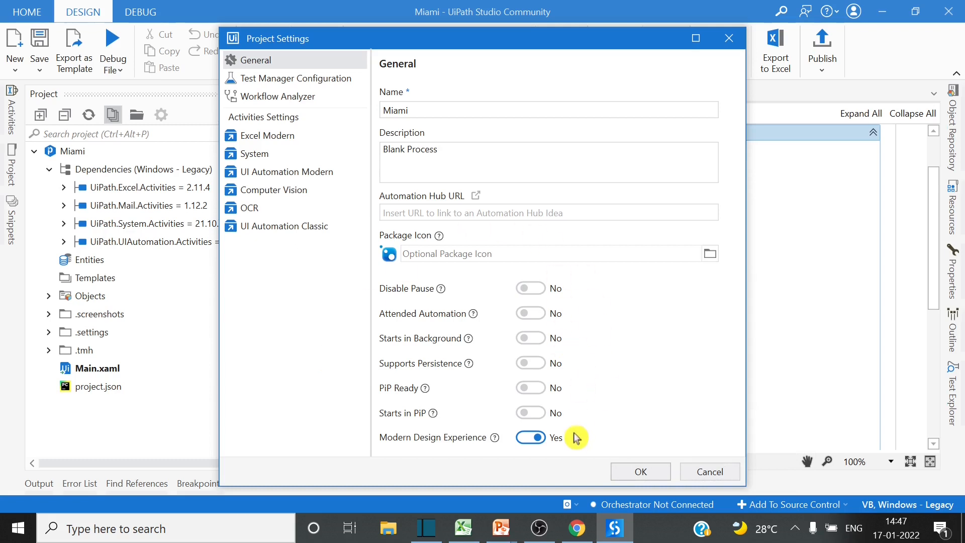
pyautogui.moveTo(531, 438)
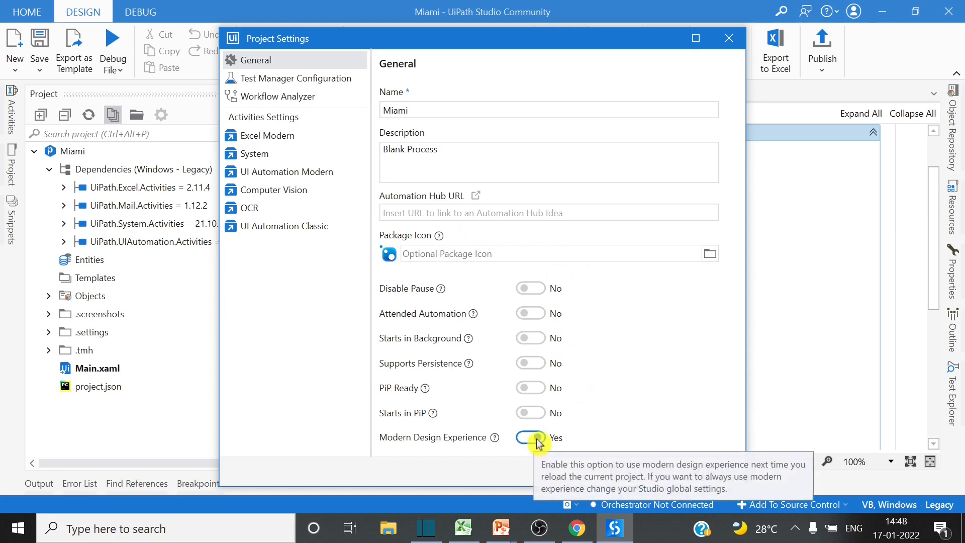
pyautogui.click(531, 439)
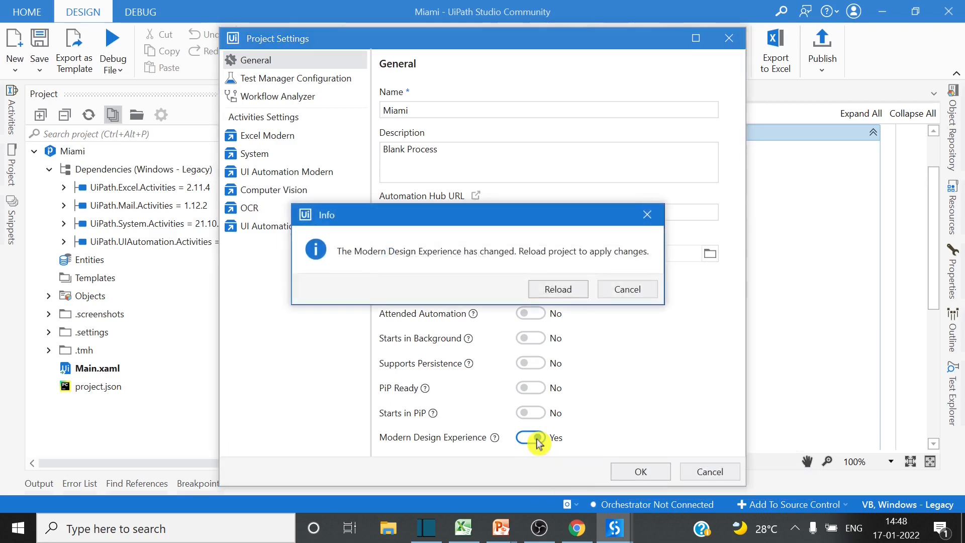
# Reload the project and show the classic Recording types on the Design ribbon
pyautogui.click(558, 290)
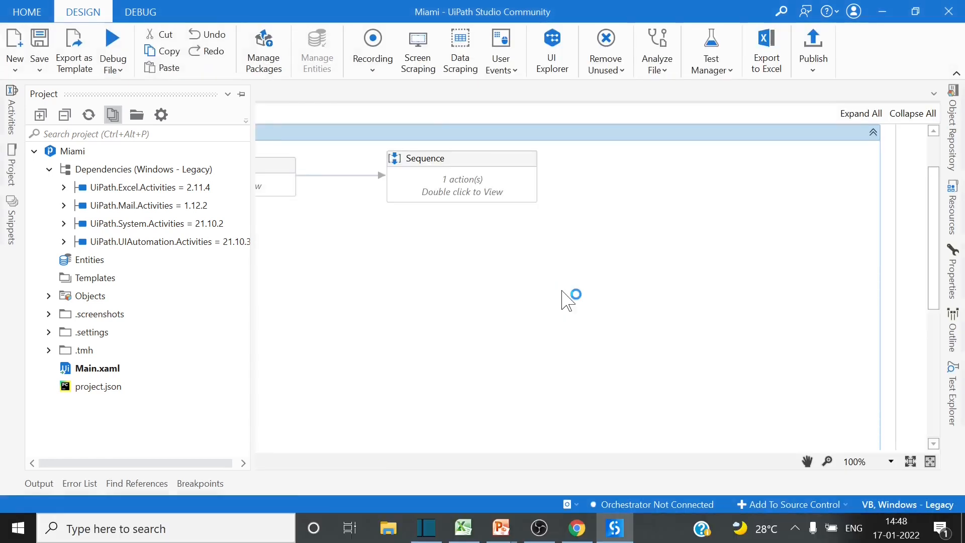
pyautogui.click(372, 51)
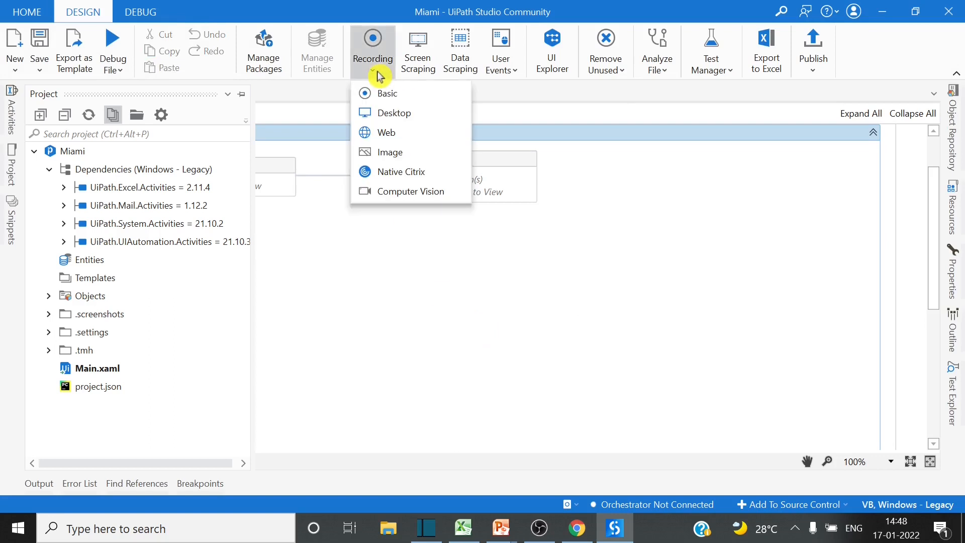
pyautogui.moveTo(267, 22)
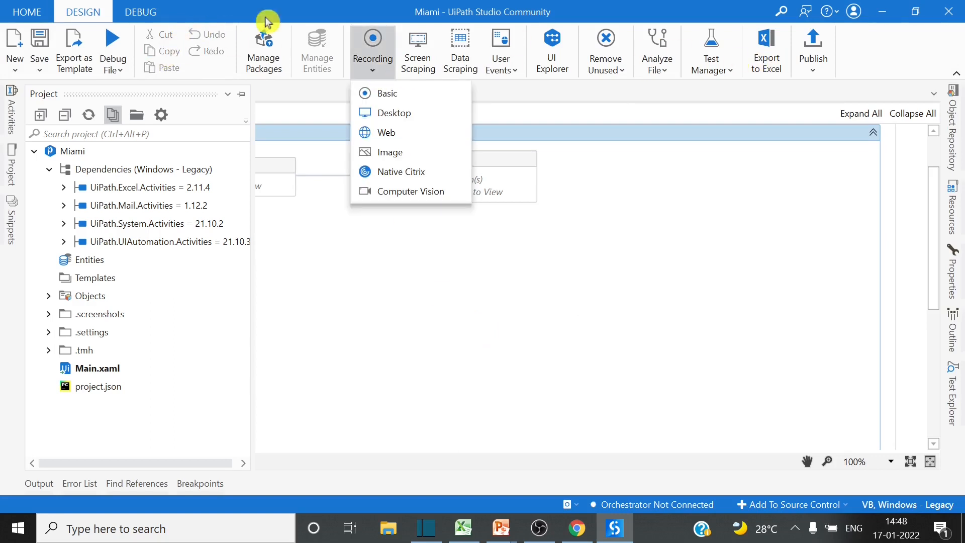